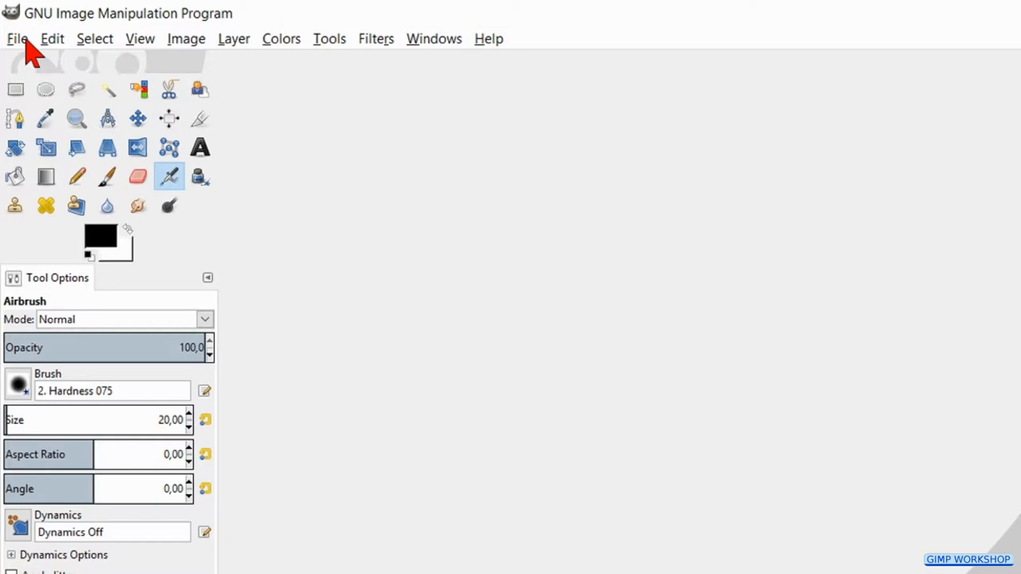
Step: Open 1 tu 44 vintage-1950s.jpg from the tutorial folder via File > Open
click(18, 38)
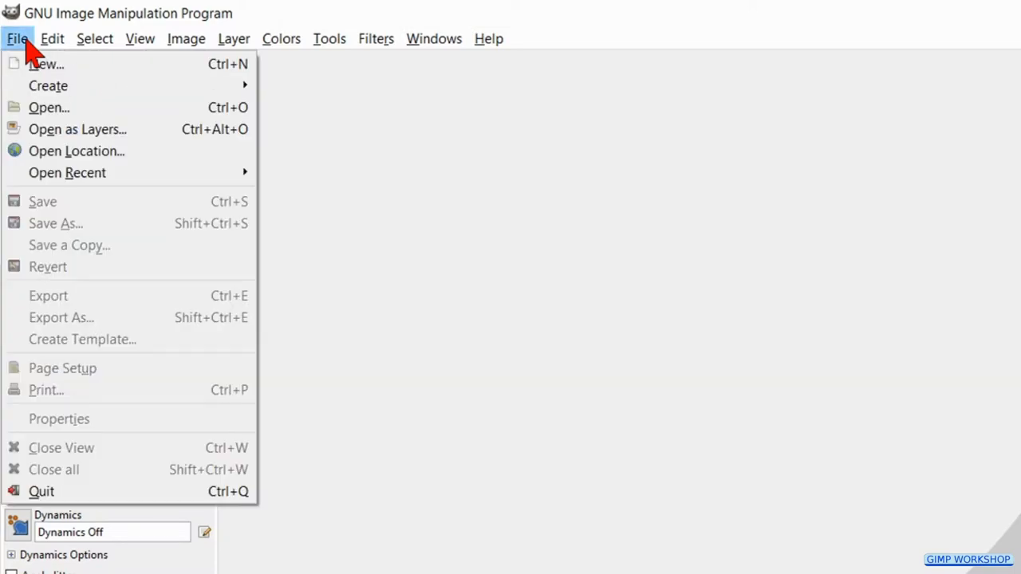
mouse_move(56, 107)
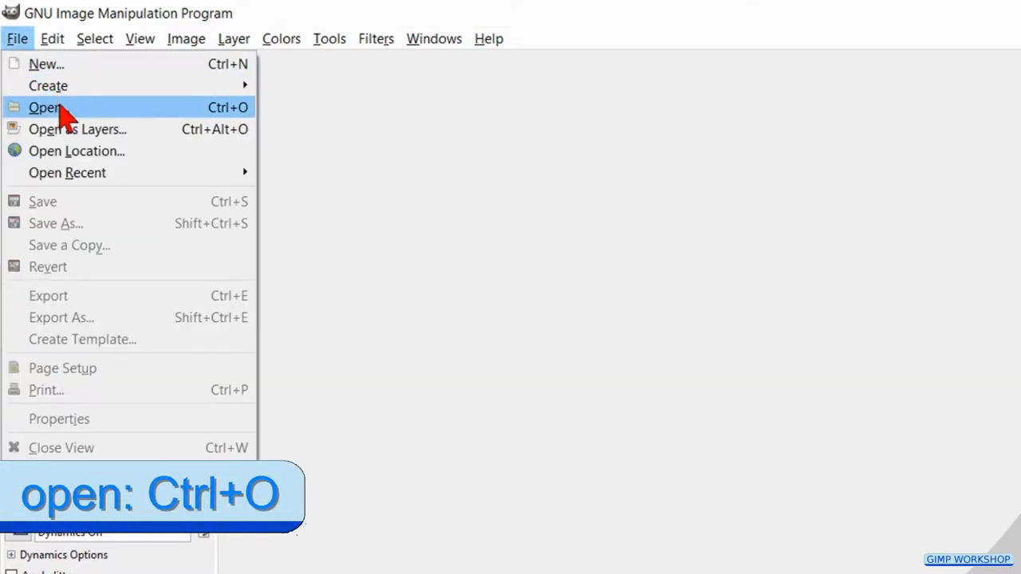
click(45, 107)
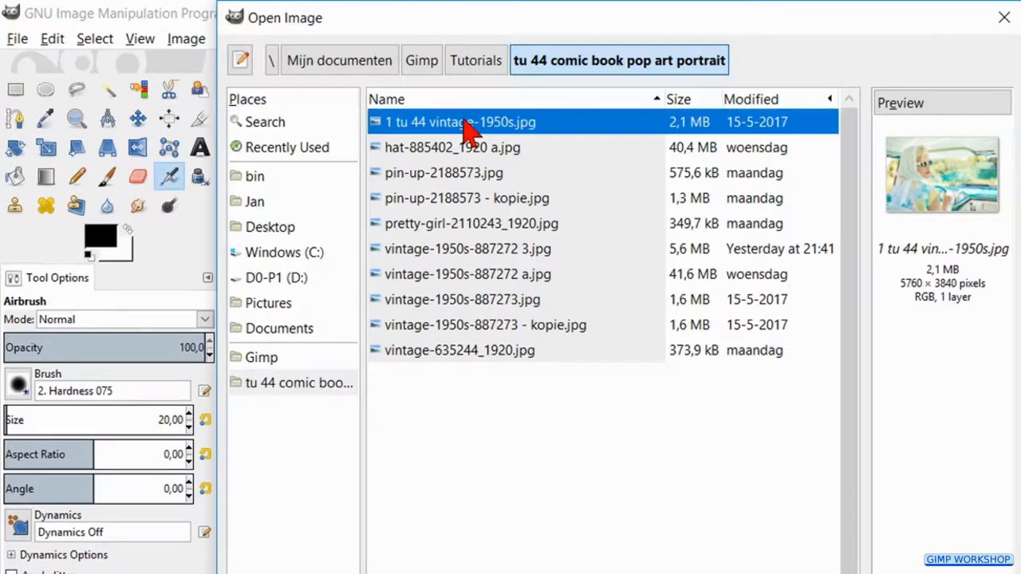
double_click(460, 122)
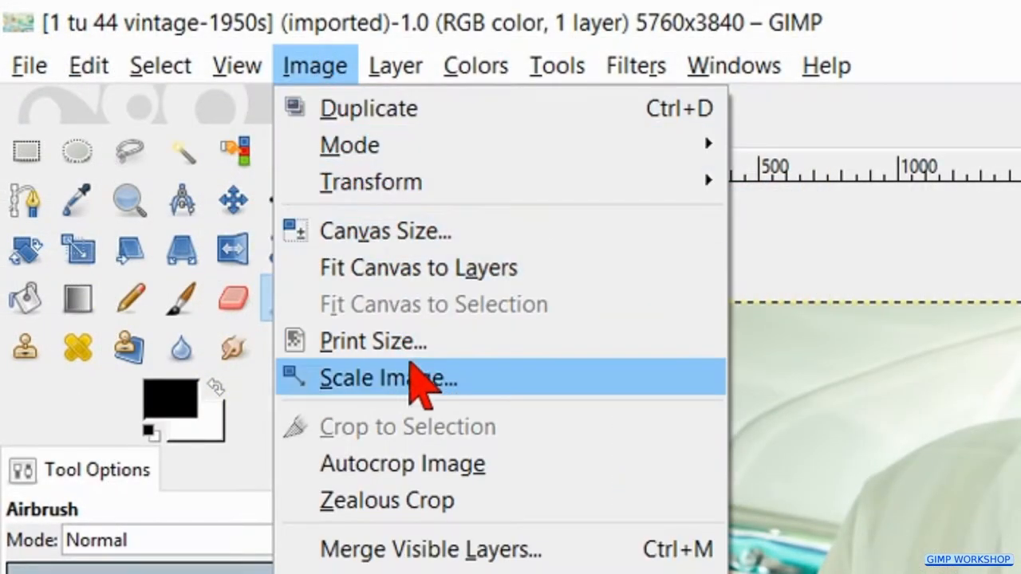
Step: Scale the image to 1920 px wide with linked proportions (1920×1280)
click(388, 377)
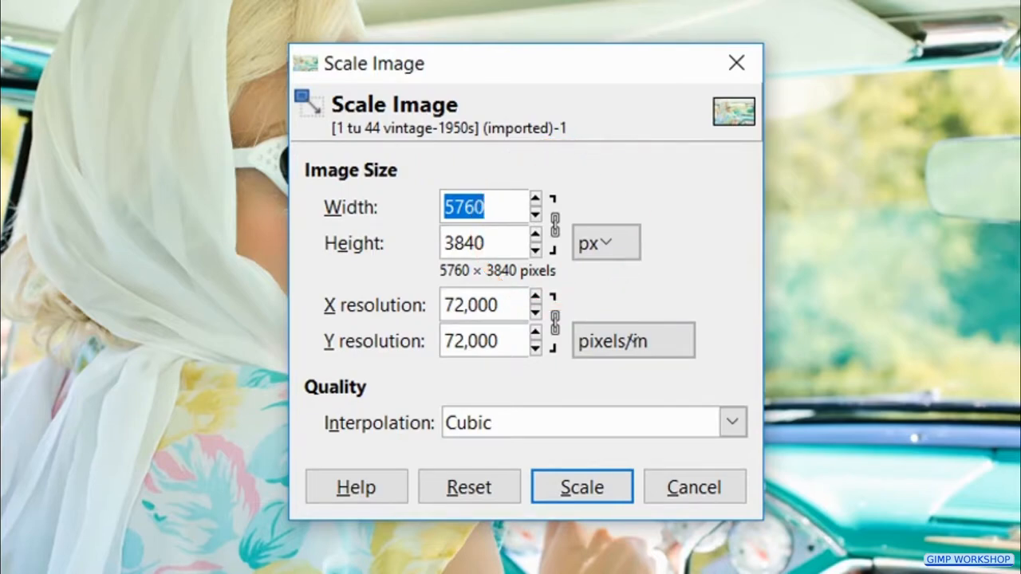
text(192)
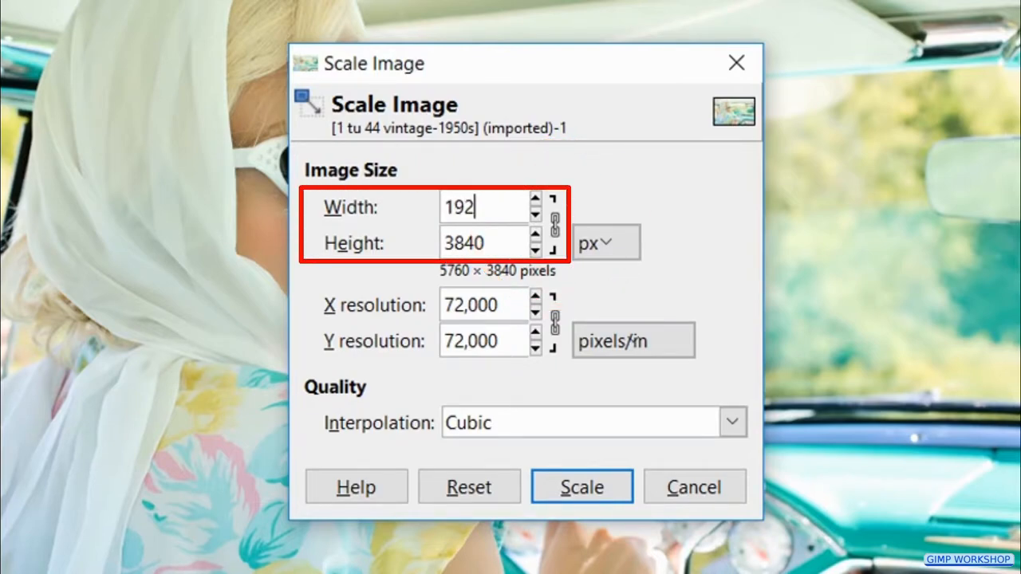
text(0)
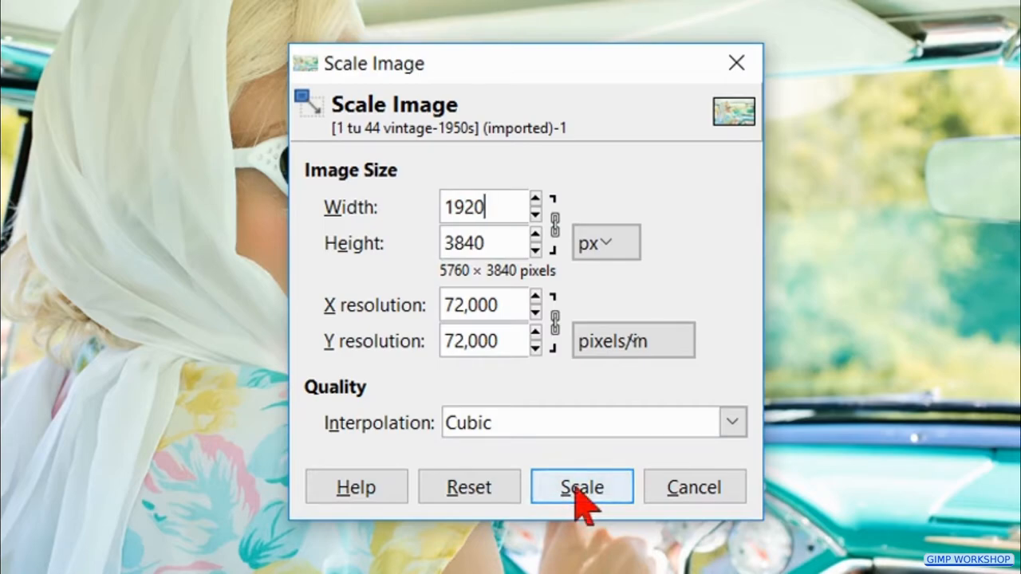
click(580, 487)
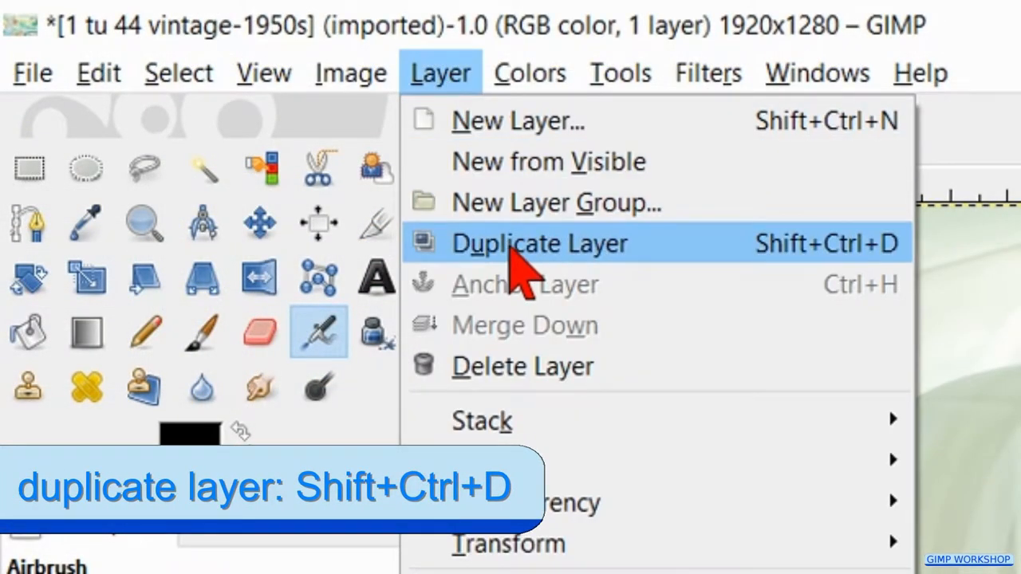
Step: Duplicate the photo layer so the image has two identical layers
click(539, 243)
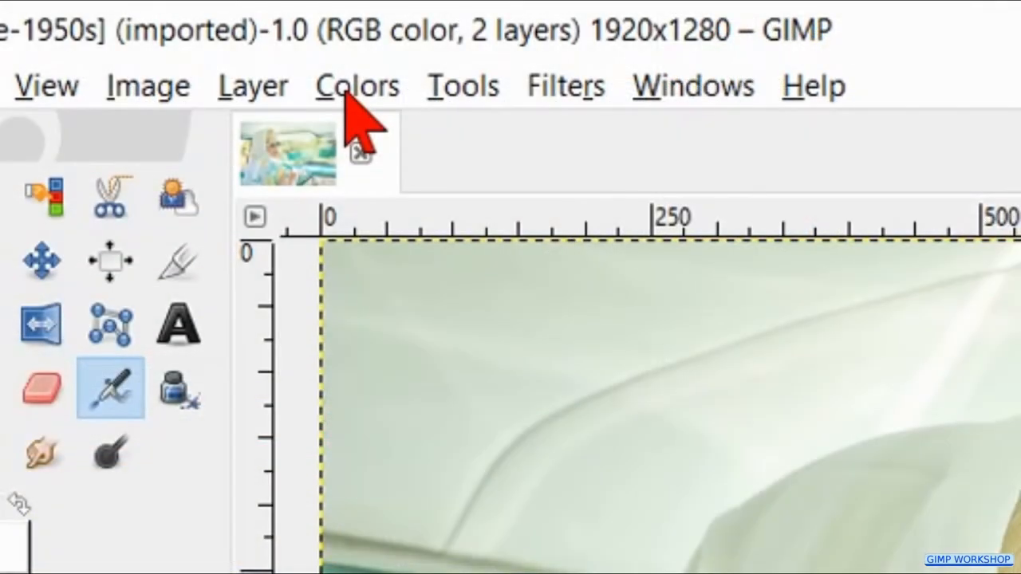
Step: Raise the duplicate layer's saturation to 50 with Hue-Saturation
click(356, 85)
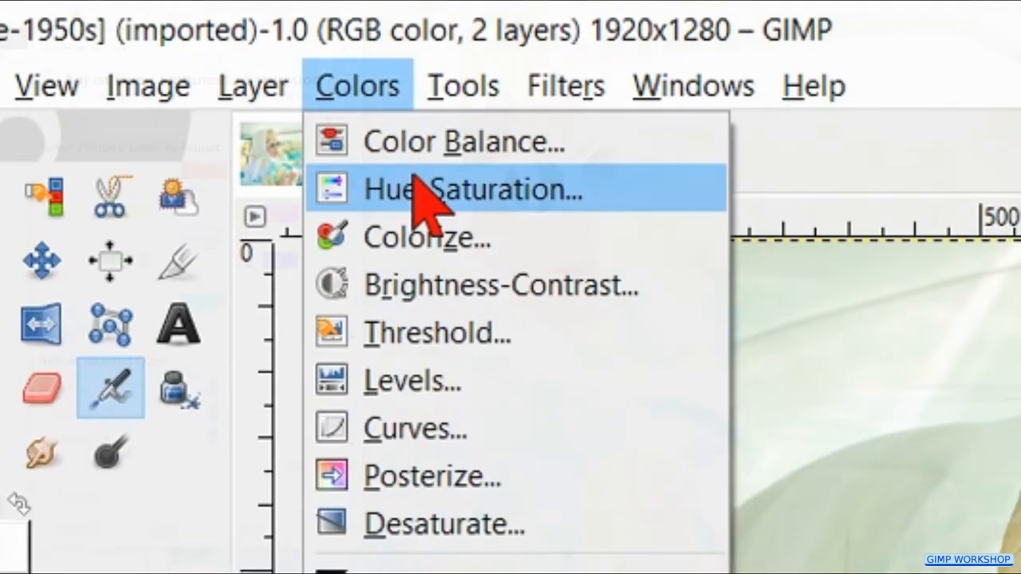
click(470, 189)
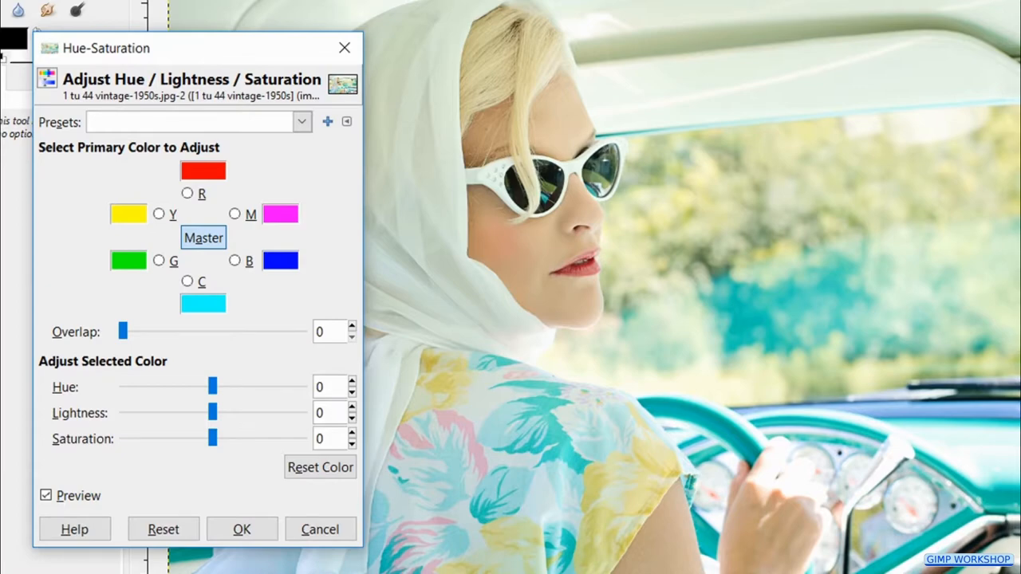
drag(213, 438, 222, 438)
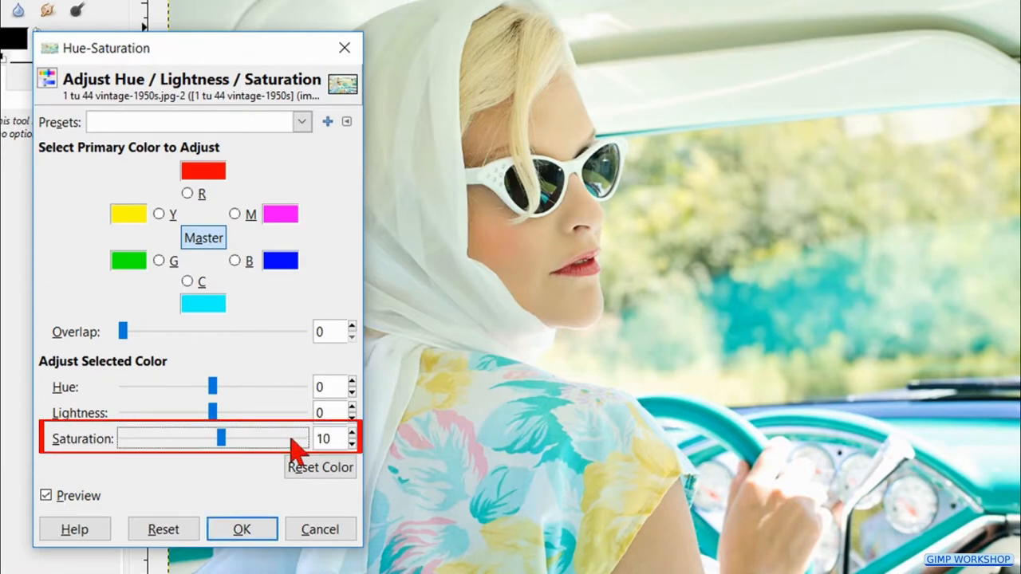
drag(222, 438, 247, 438)
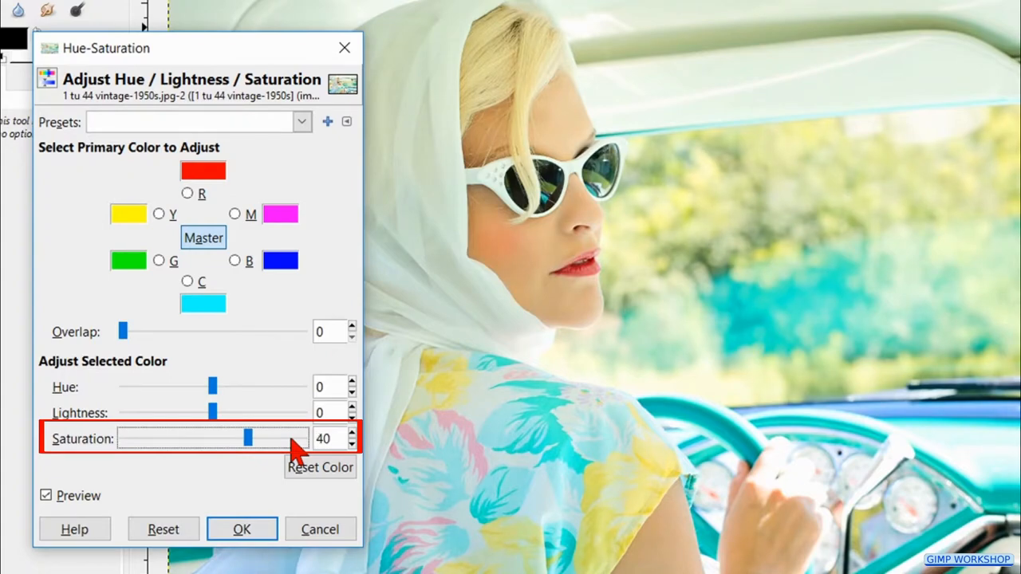
drag(246, 439, 257, 439)
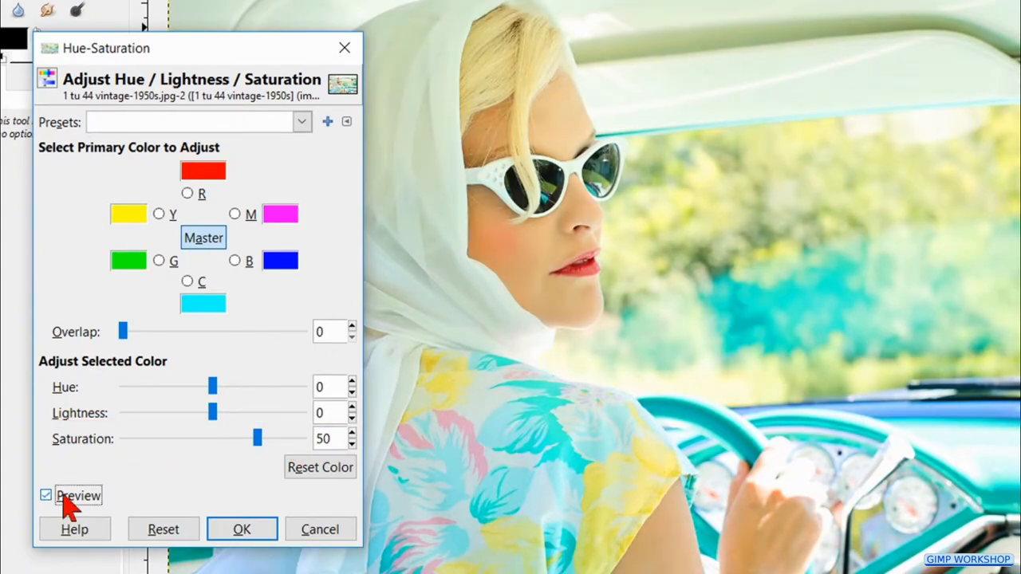
mouse_move(241, 528)
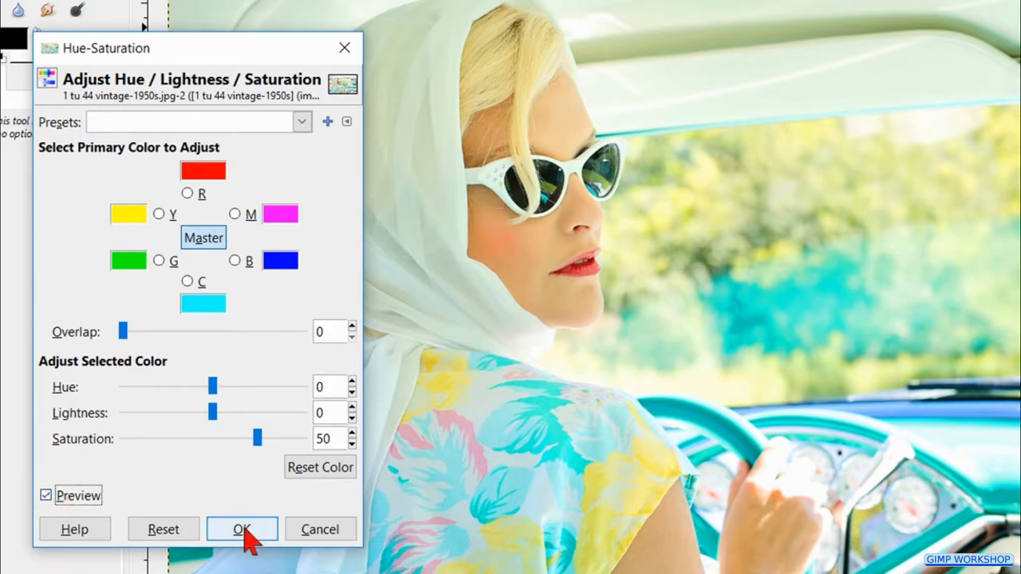
click(241, 529)
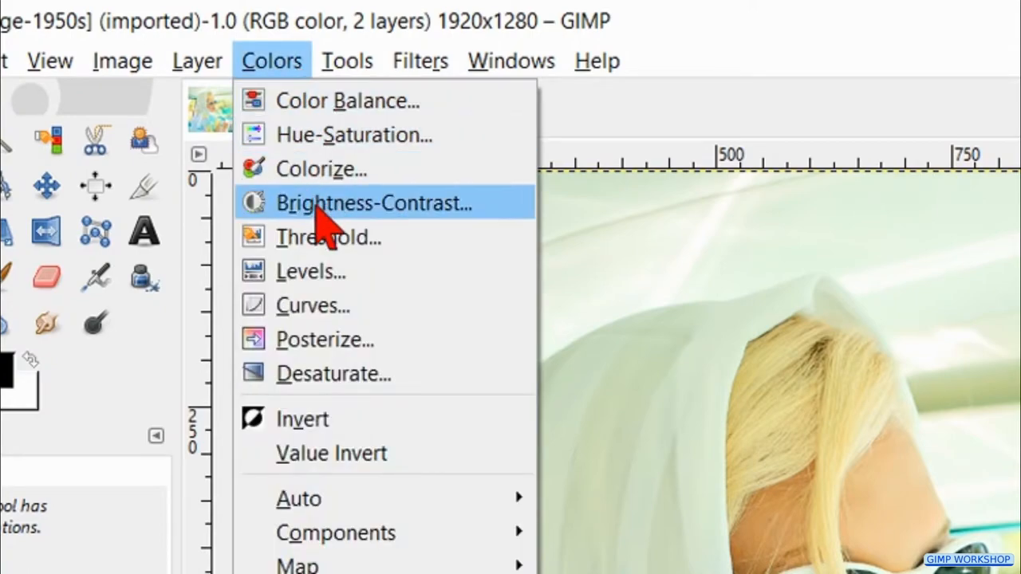
Step: Set brightness -30 and contrast 20 on the duplicate layer, comparing with preview
click(373, 203)
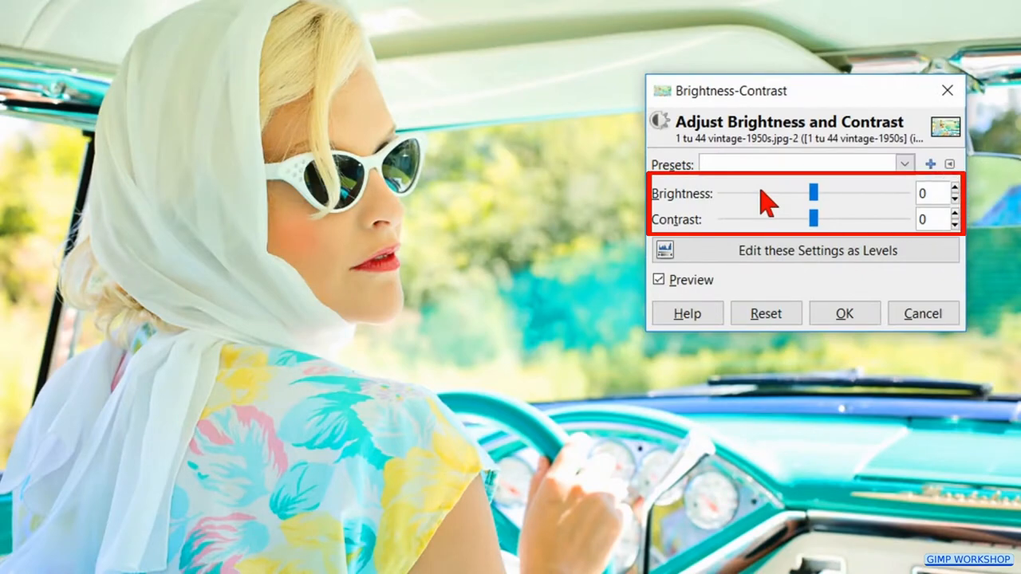
drag(812, 193, 788, 193)
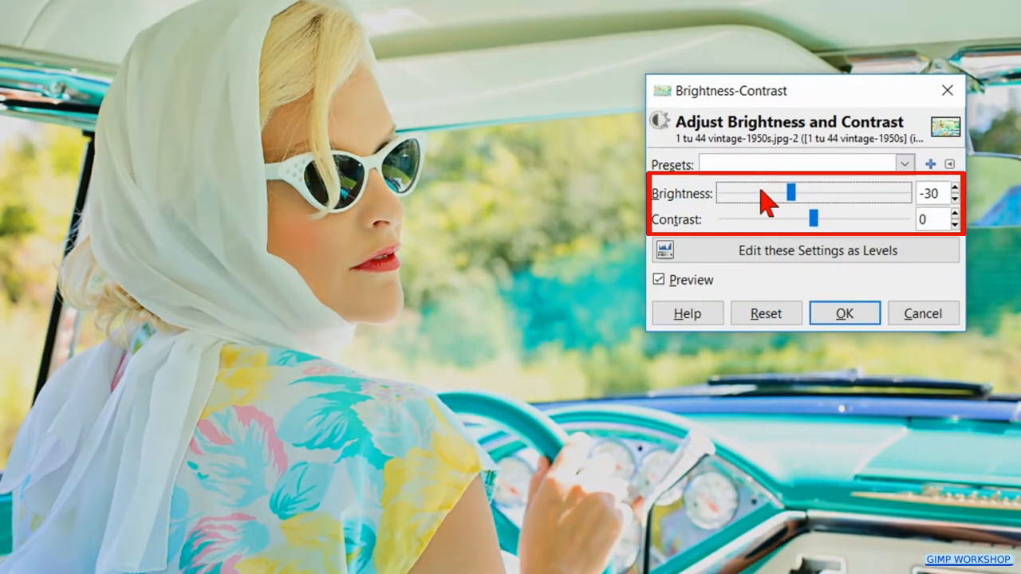
drag(815, 219, 827, 219)
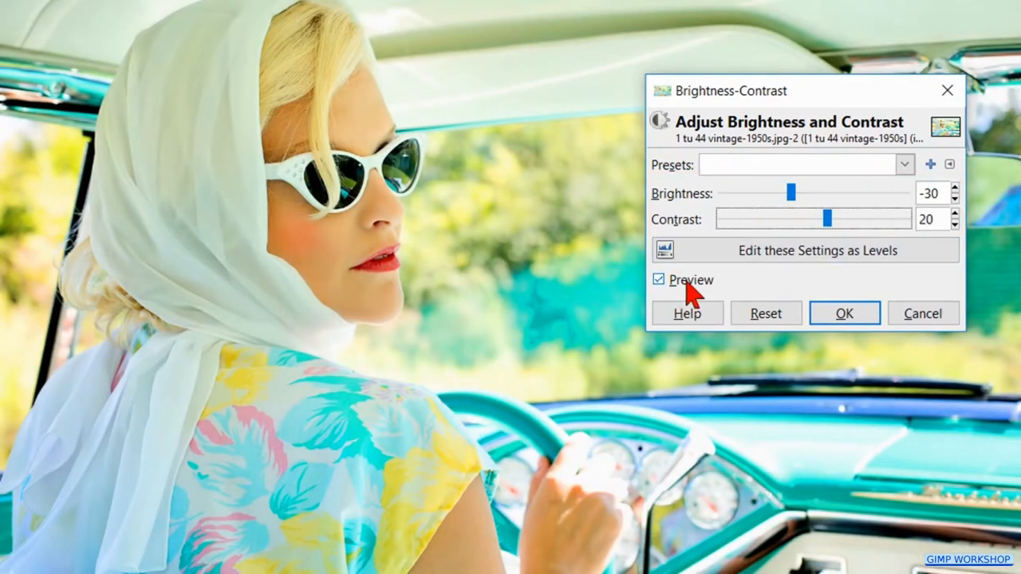
click(658, 279)
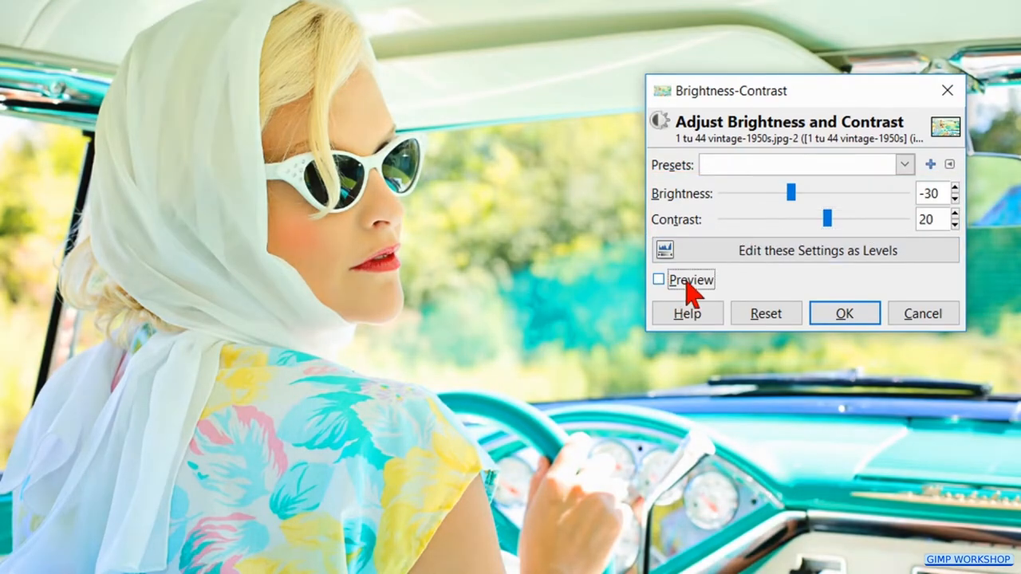
click(658, 280)
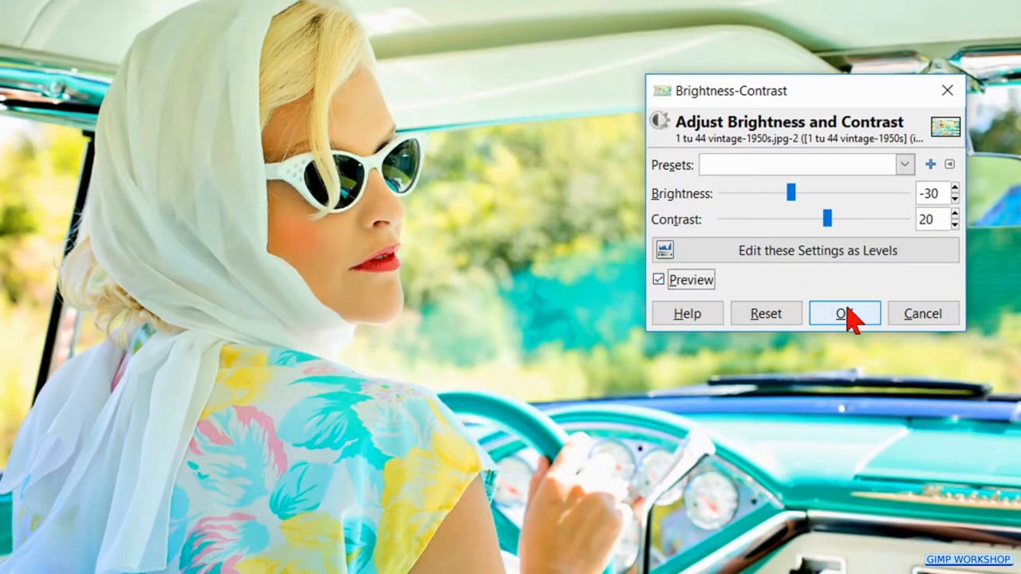
click(843, 313)
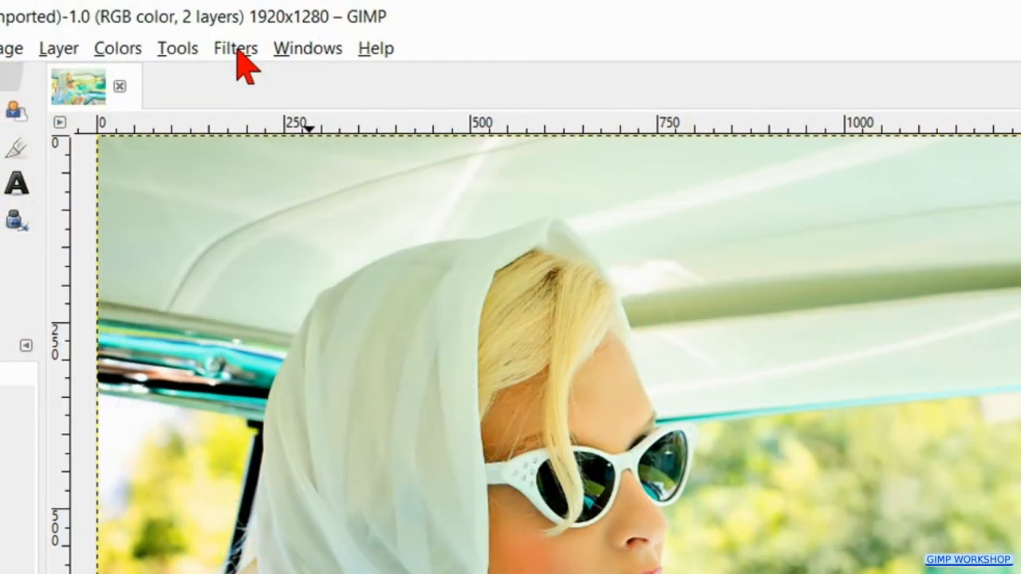
Step: Apply the Cartoon filter with mask radius 5 and percent black 0.7
click(235, 48)
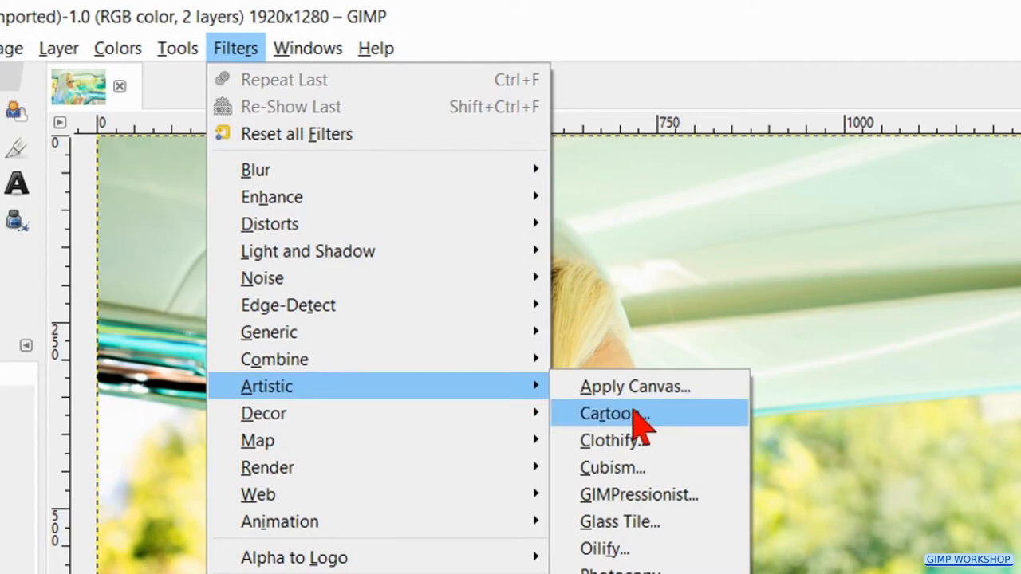
click(608, 413)
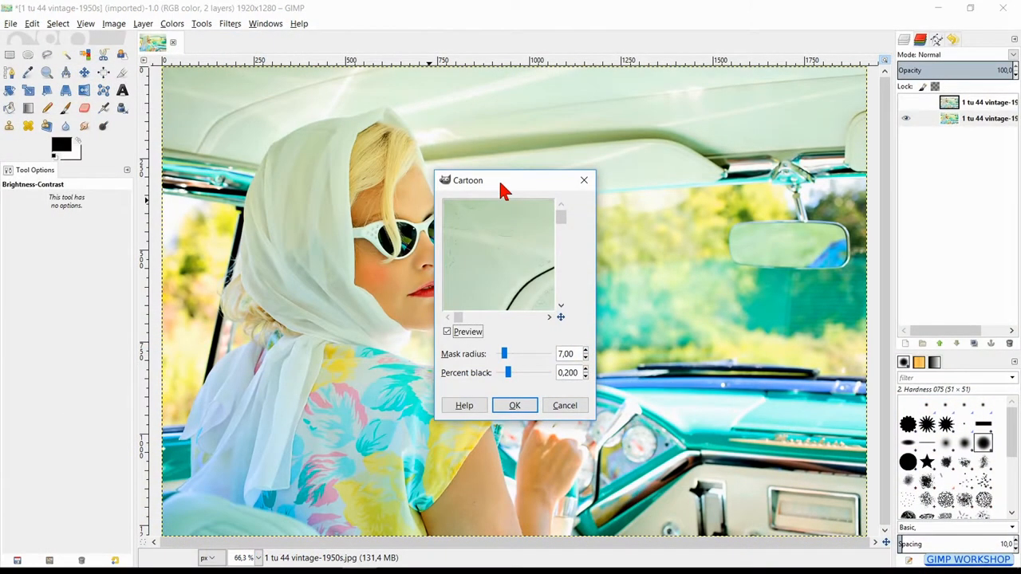
drag(468, 179, 237, 11)
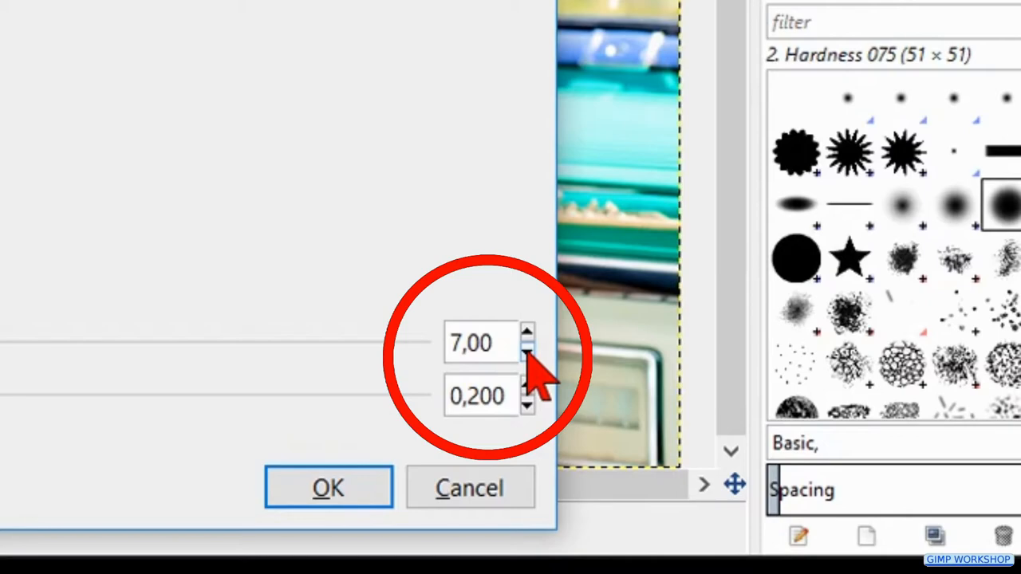
click(527, 353)
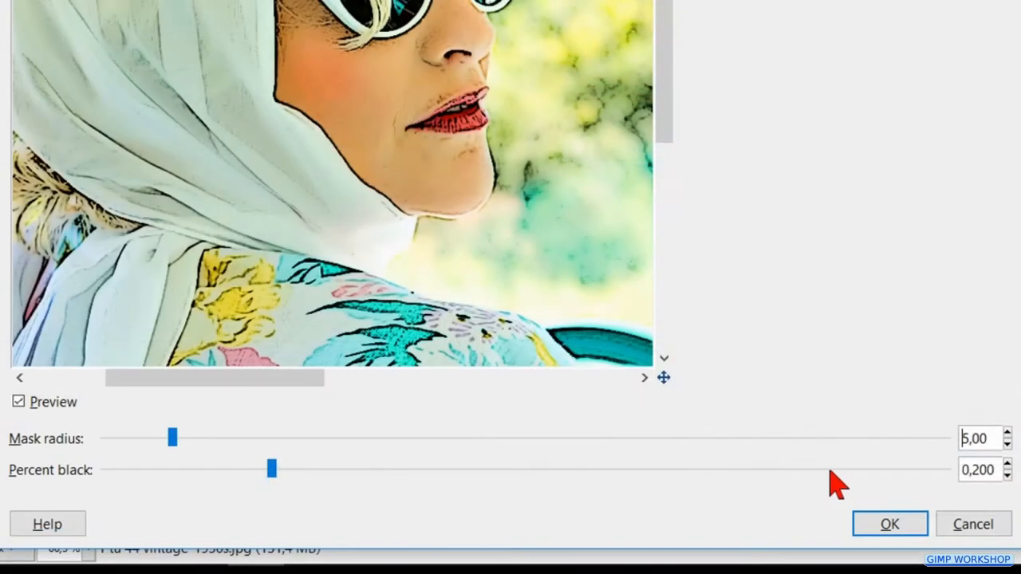
drag(271, 469, 439, 469)
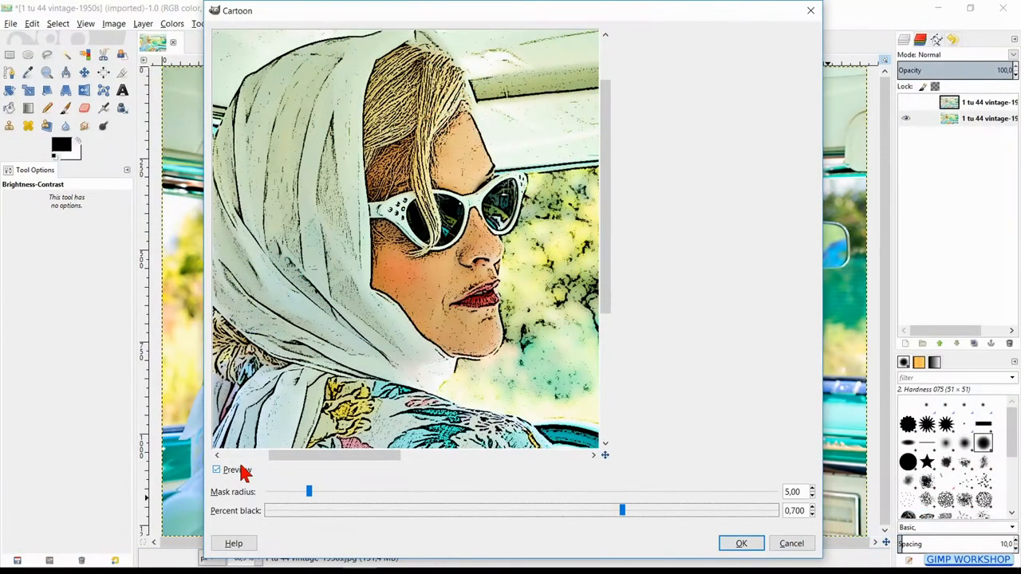
click(217, 470)
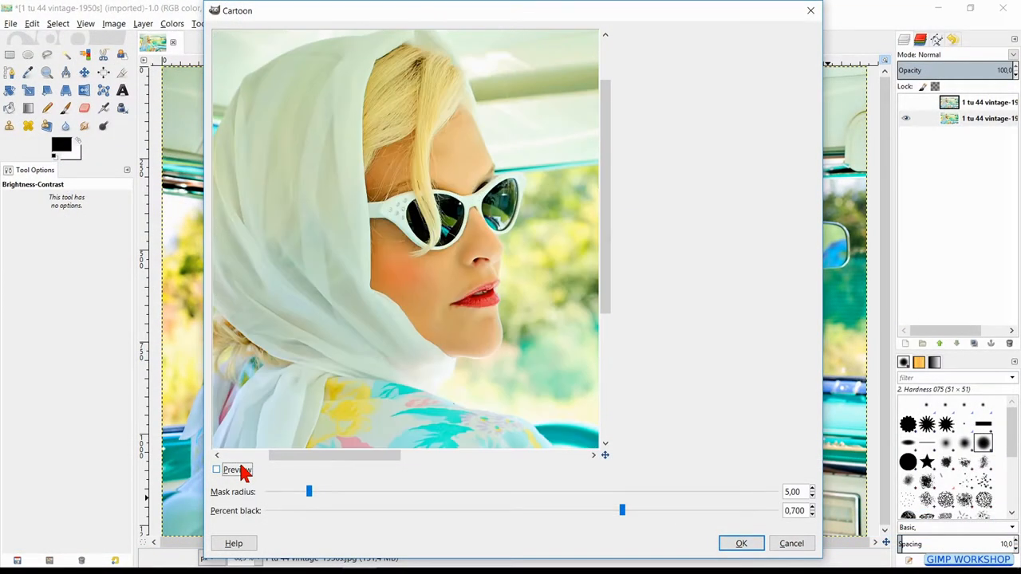
click(216, 470)
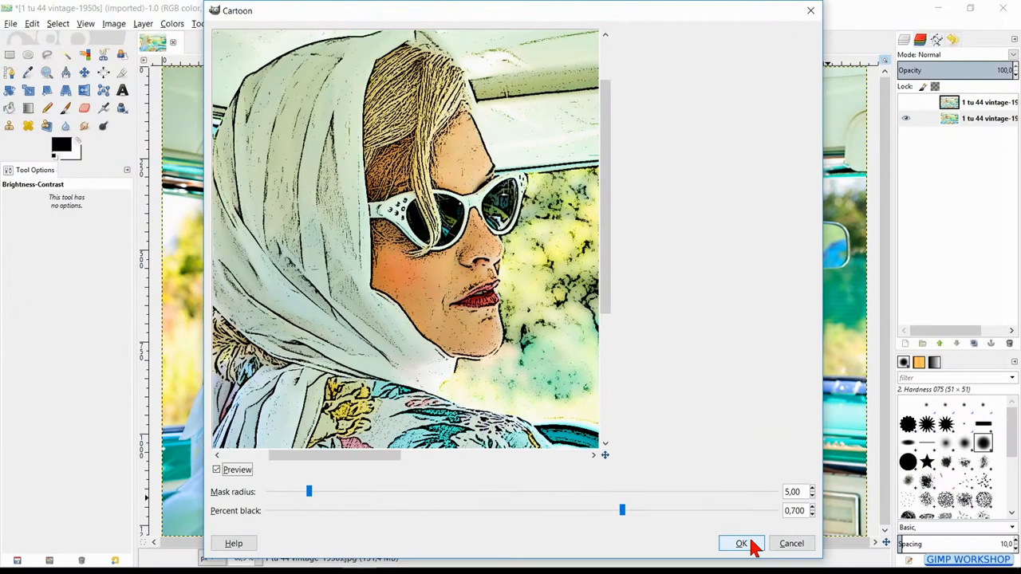
click(741, 543)
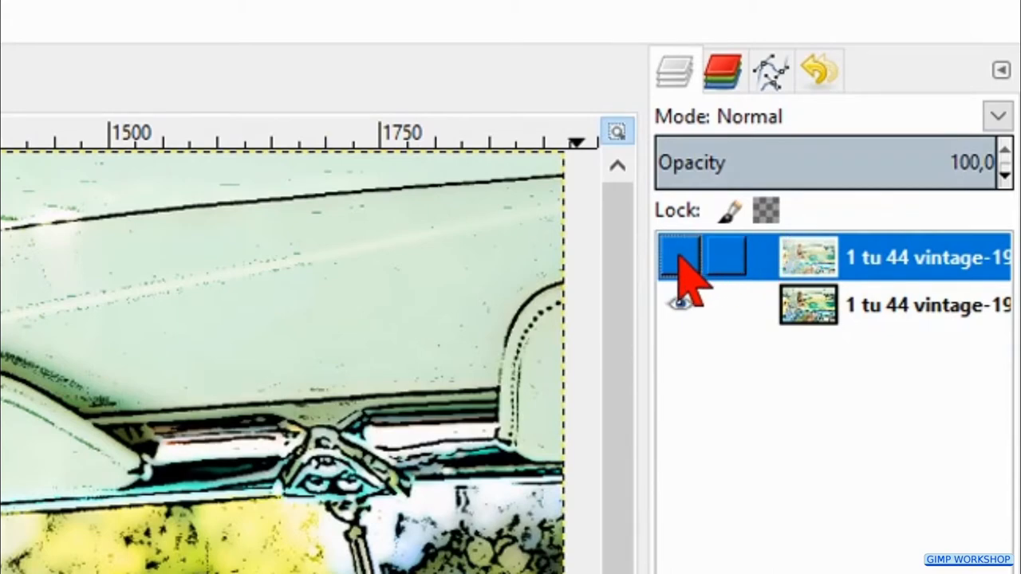
Step: Toggle the top photo copy's visibility in the Layers panel to work on it
click(679, 257)
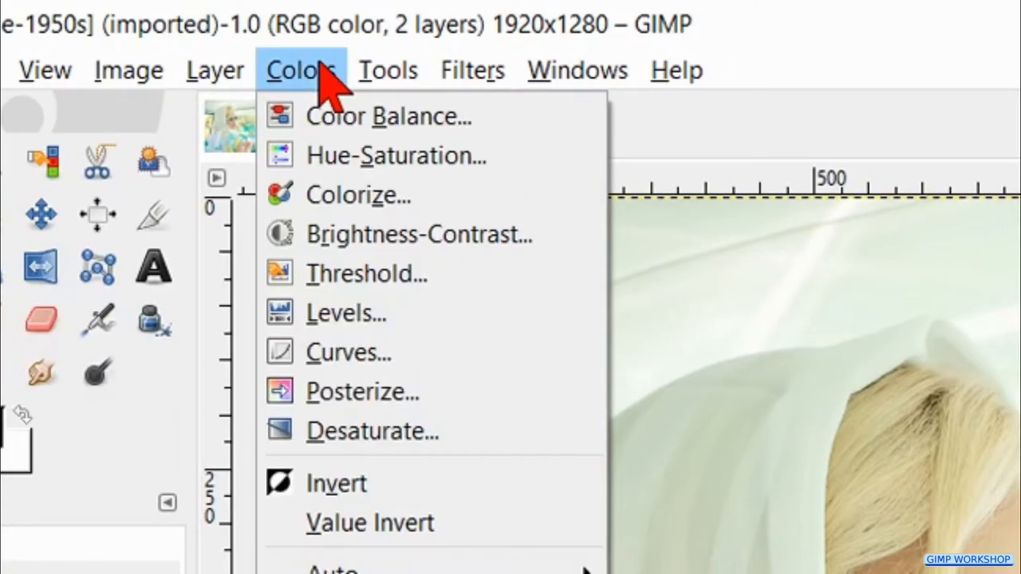
mouse_move(415, 234)
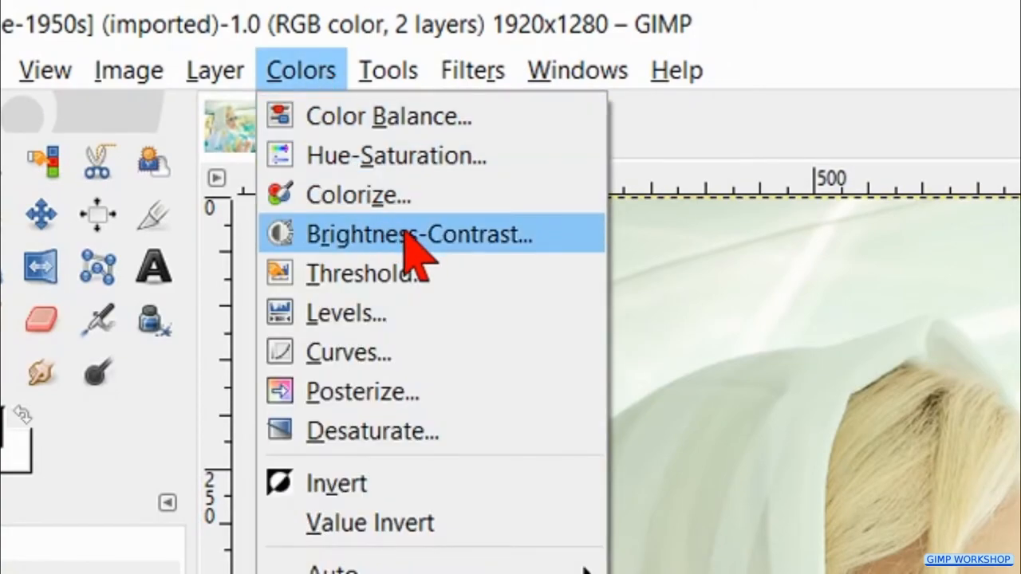
Step: Raise the top photo copy's brightness and contrast to 20 each
click(418, 234)
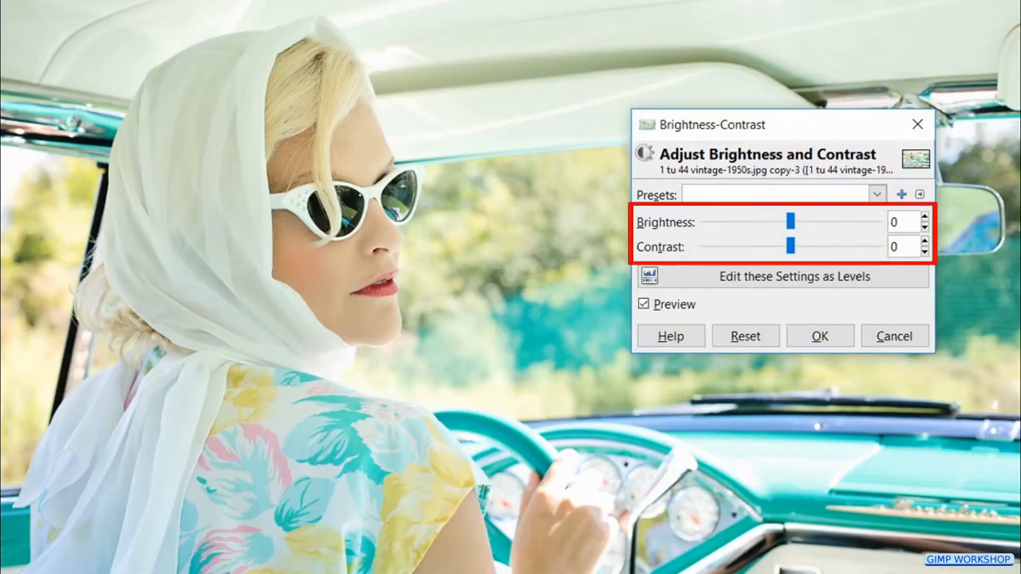
drag(769, 222, 778, 222)
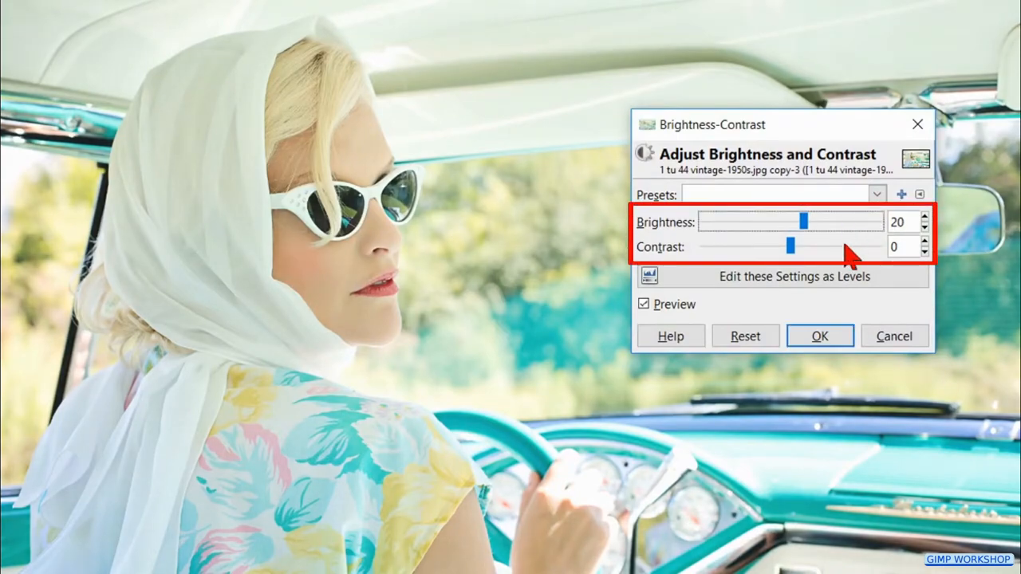
drag(789, 246, 804, 246)
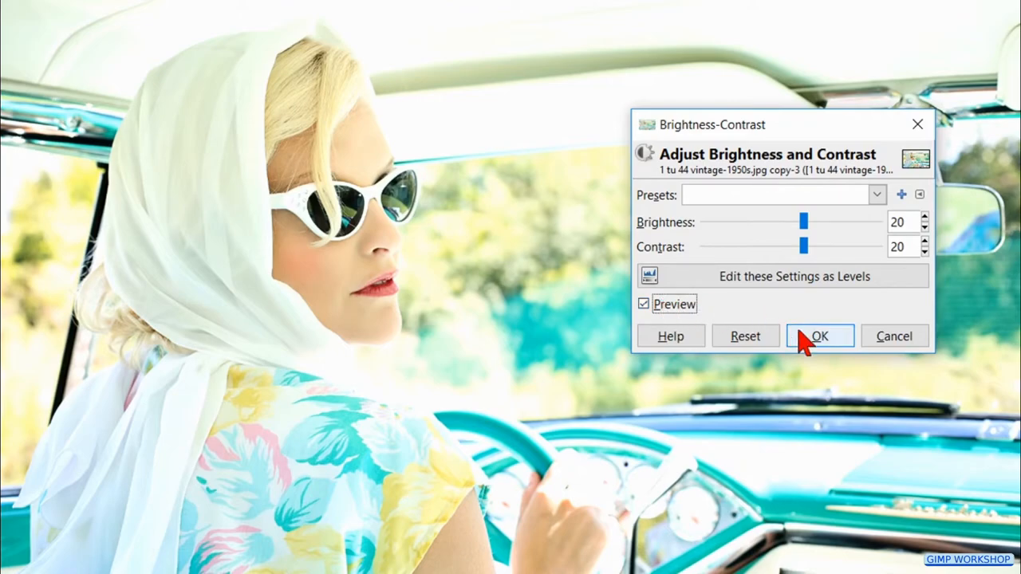
click(231, 45)
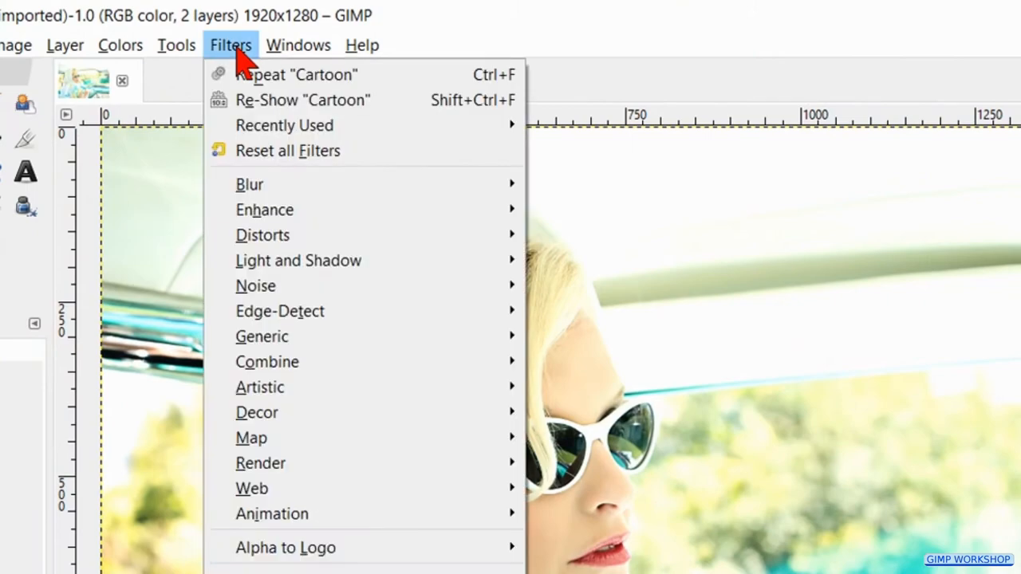
mouse_move(262, 235)
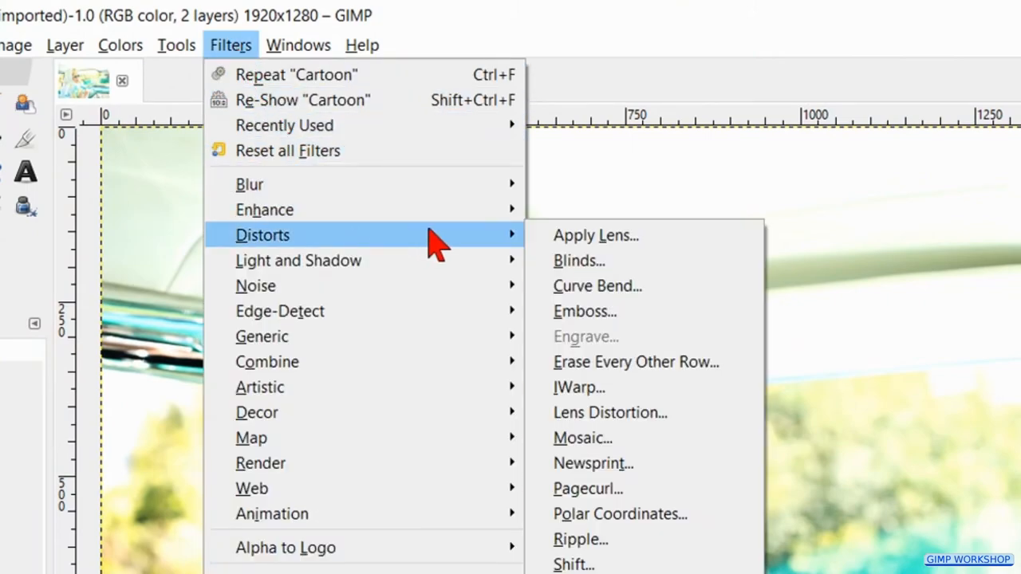
mouse_move(610, 413)
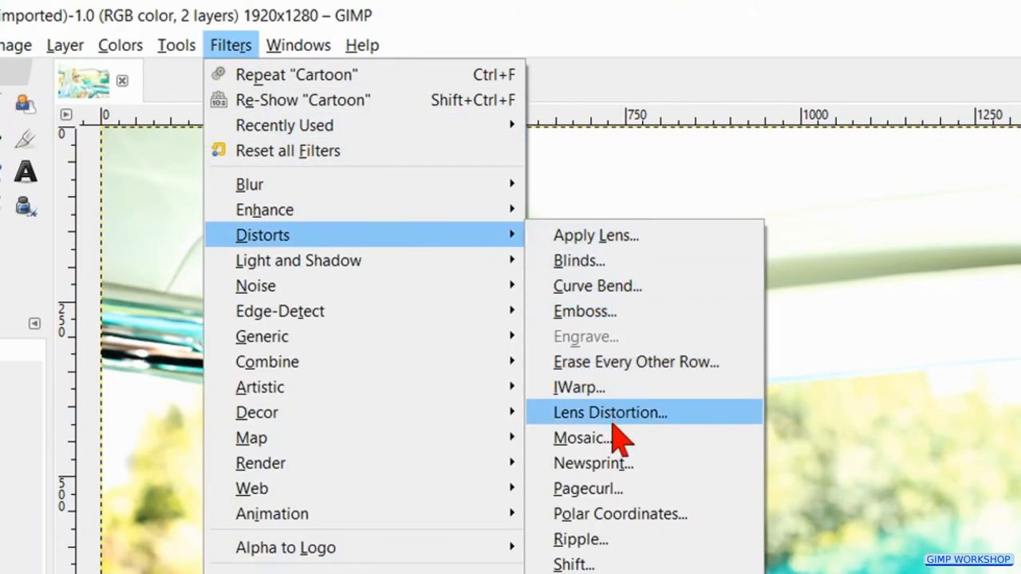
Step: Apply the Newsprint filter with Output LPI 9 and cell size 8 to the top layer
click(592, 464)
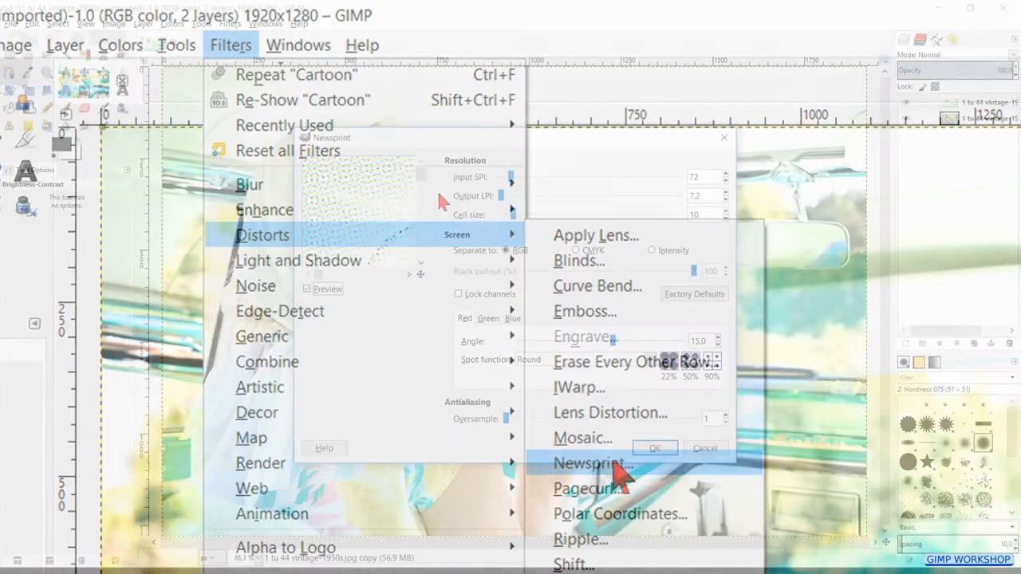
click(593, 463)
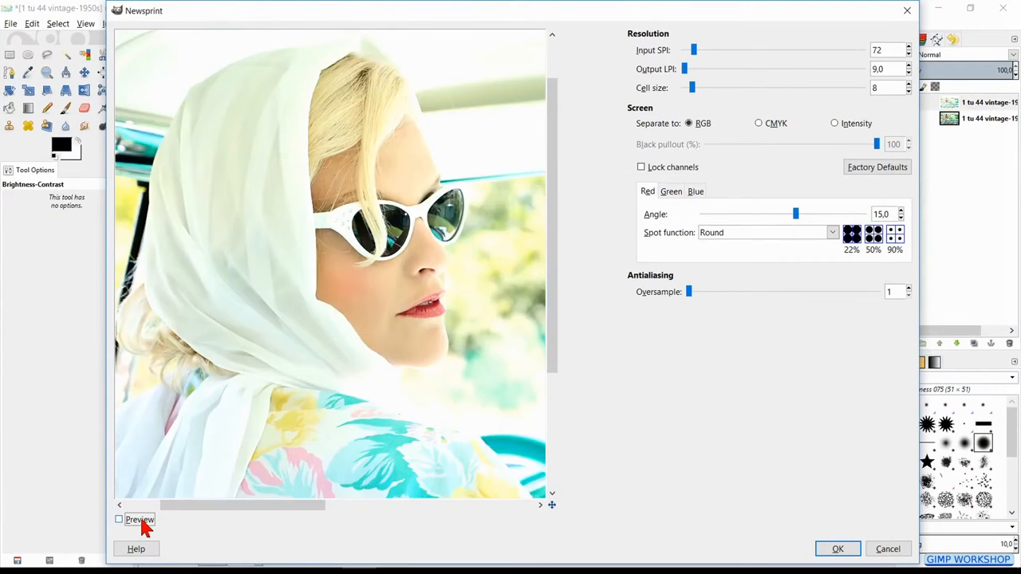
click(118, 520)
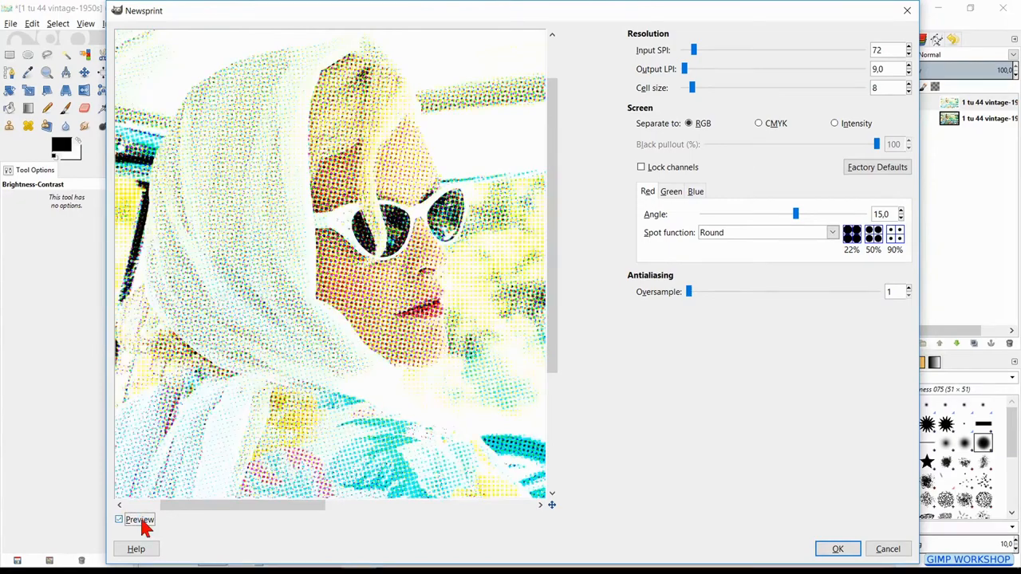
click(118, 519)
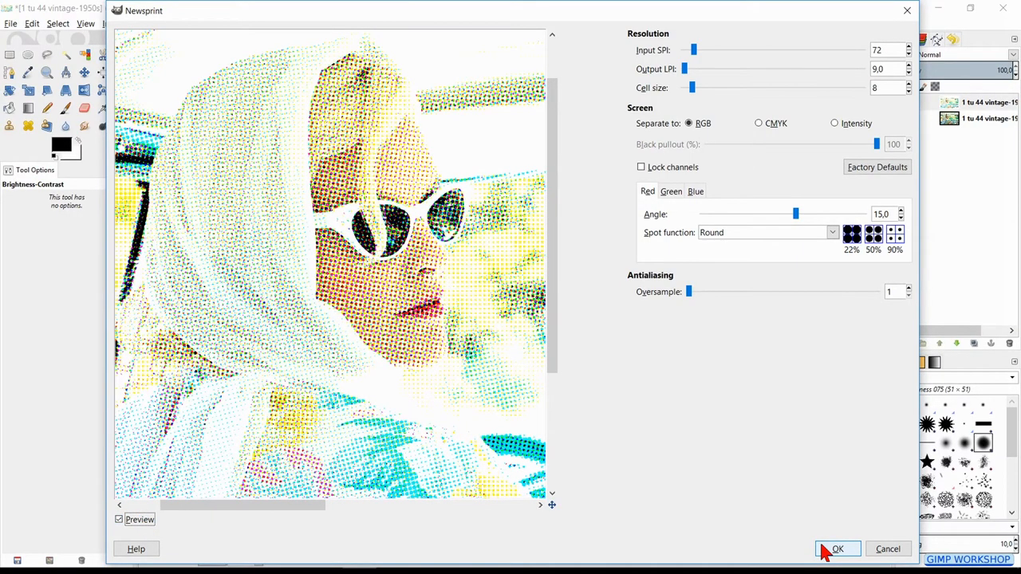
click(838, 549)
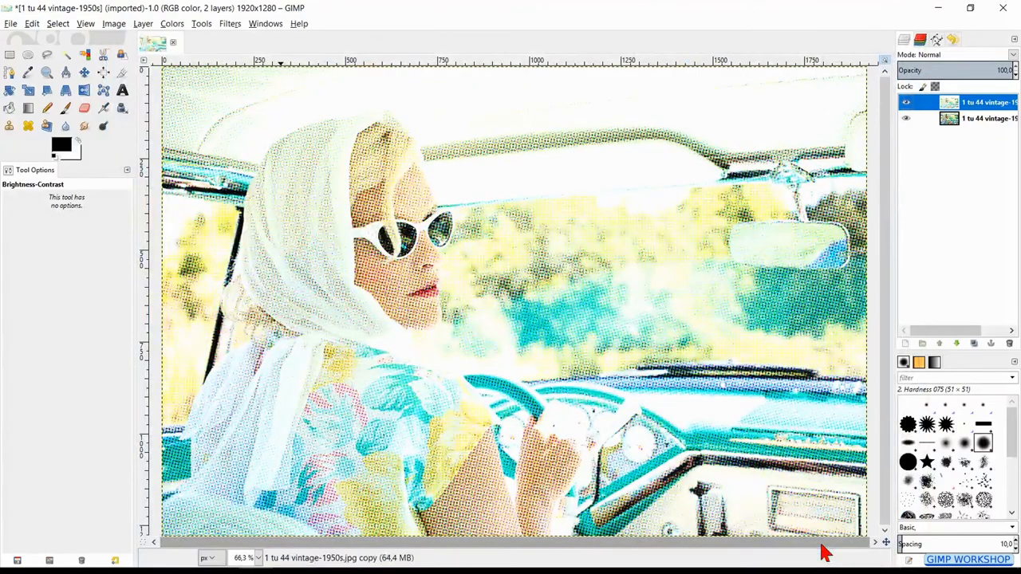
click(1009, 54)
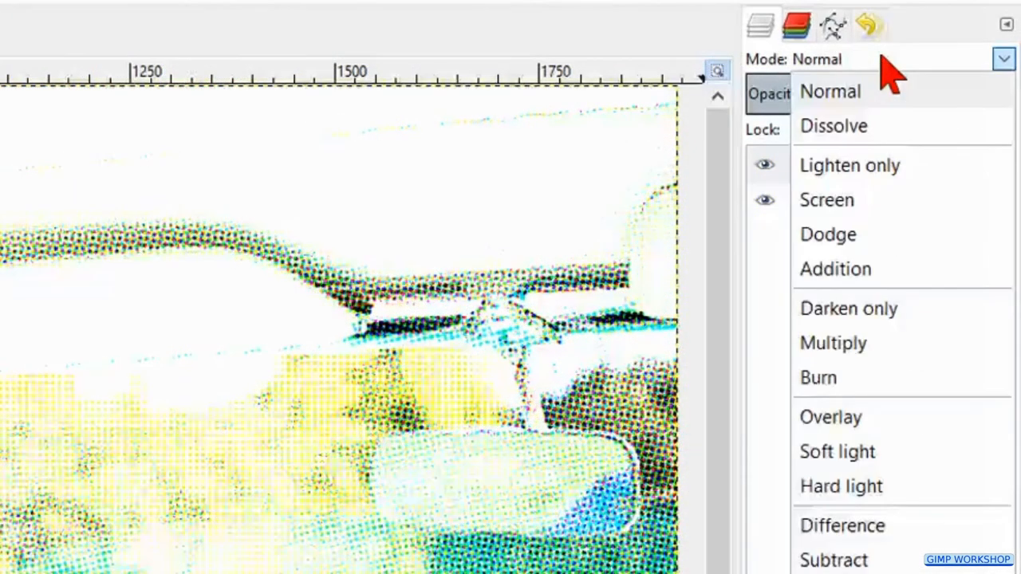
mouse_move(833, 343)
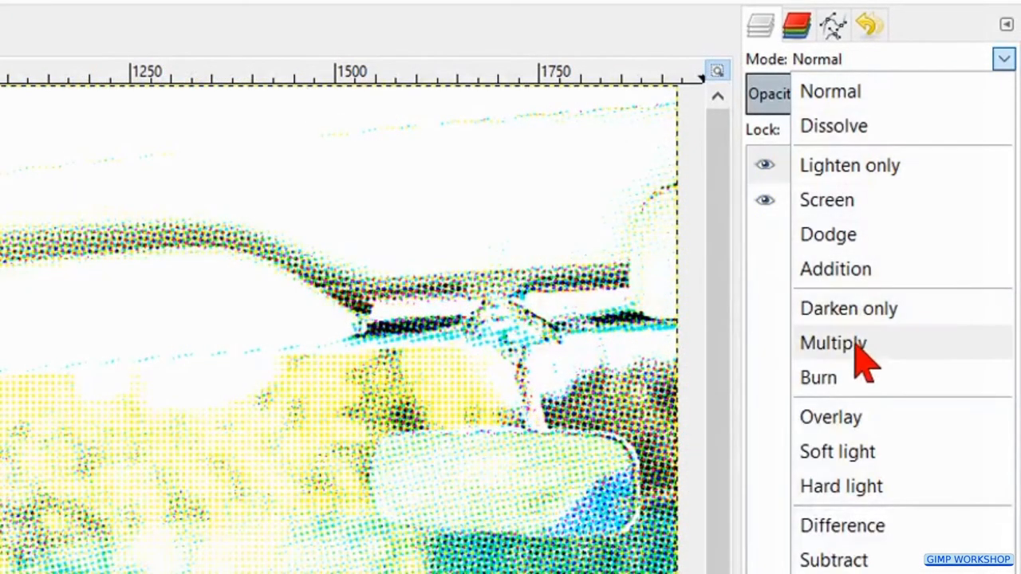